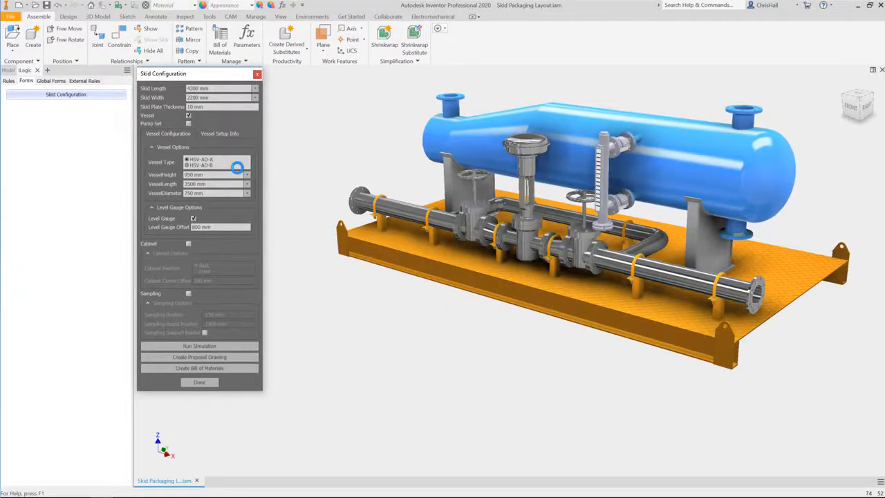
Tick the Cabinet option in the Skid Configuration form so the control cabinet is added
{"action": "left_click", "coordinate": [188, 243]}
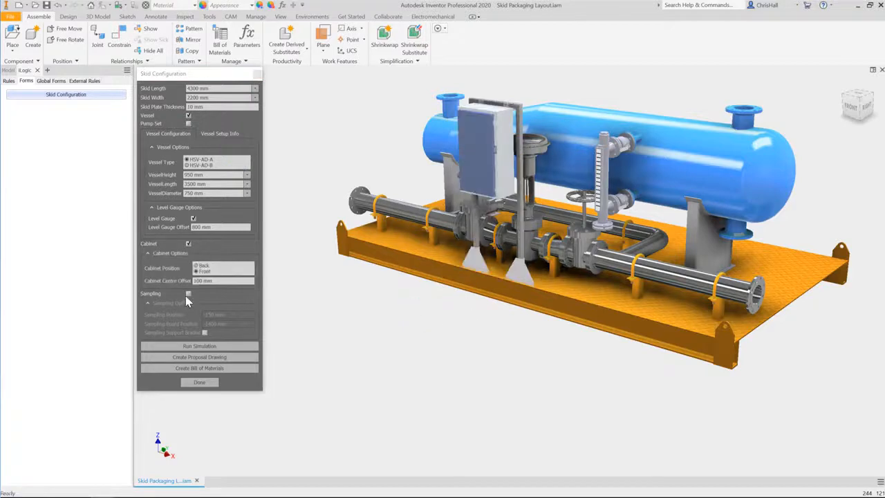
{"action": "left_click", "coordinate": [188, 293]}
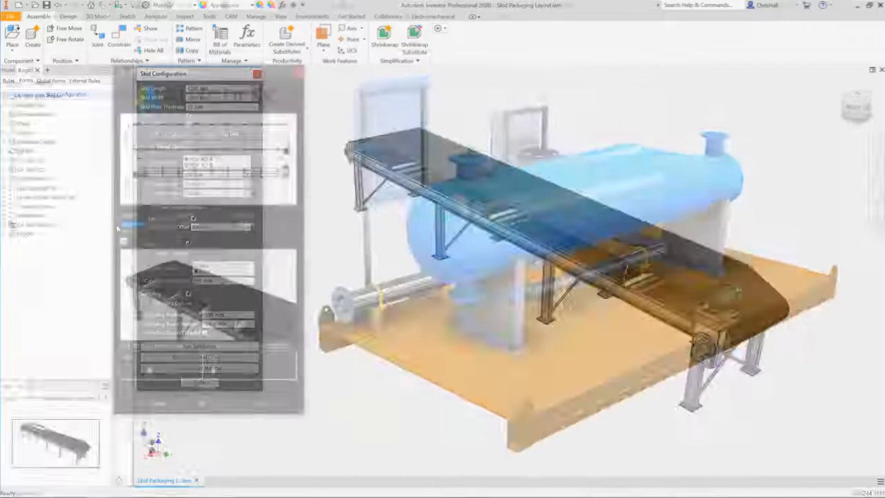
{"action": "left_click", "coordinate": [266, 403]}
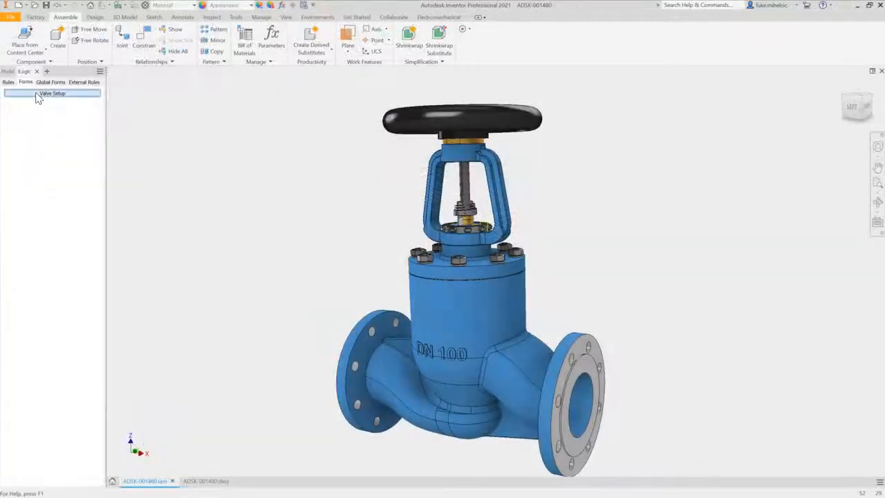
Add an iLogic rule named Valve Size starting with 'Select Case NB'
{"action": "left_click", "coordinate": [53, 93]}
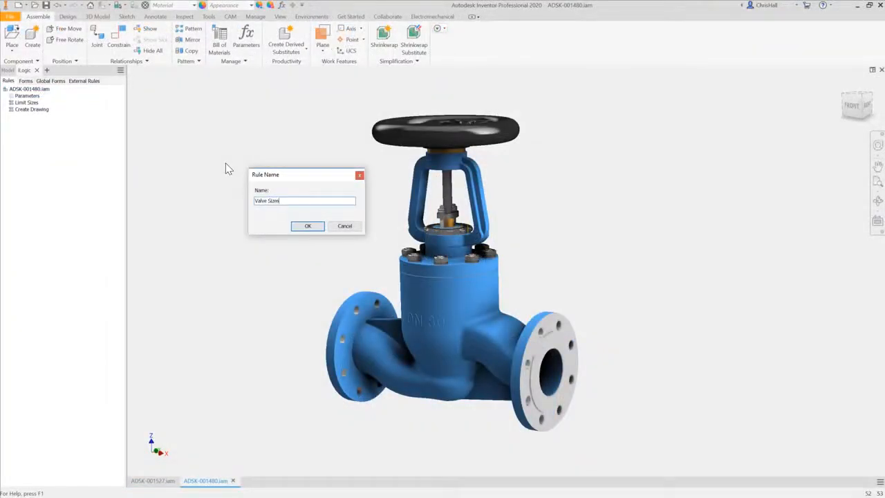
{"action": "left_click", "coordinate": [306, 227]}
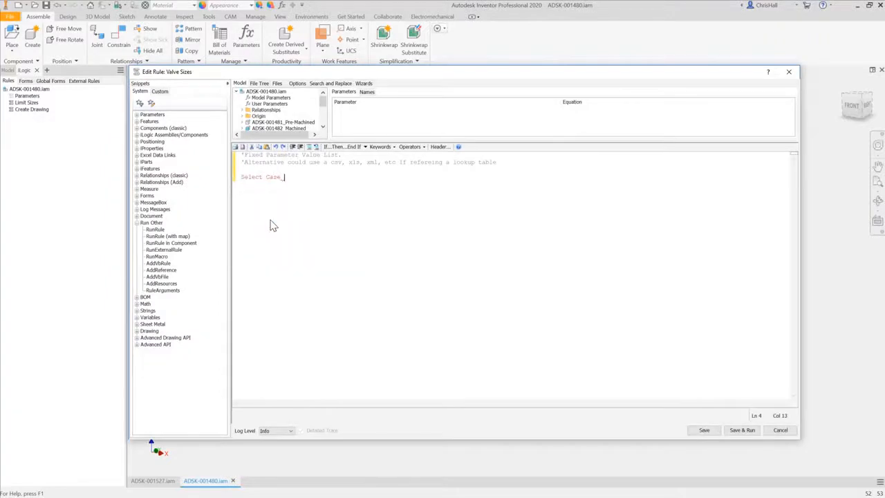
{"action": "type", "text": "Select Case NB"}
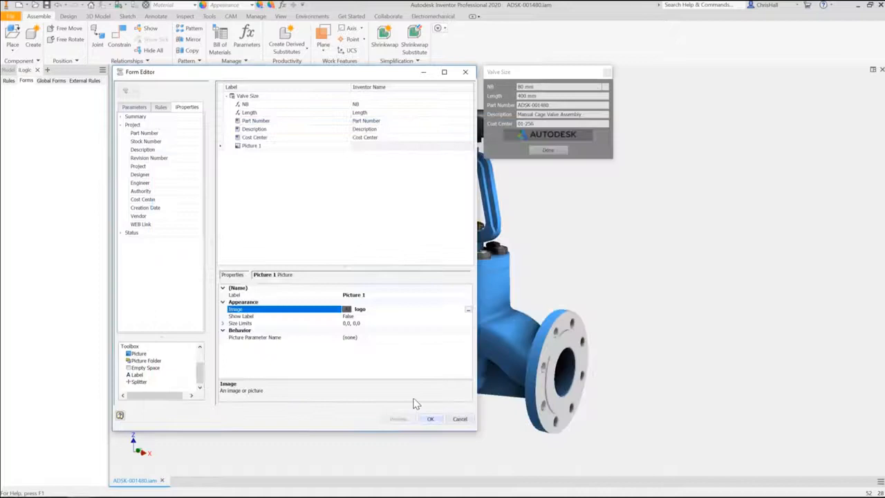
Accept the valve configuration form layout
{"action": "left_click", "coordinate": [428, 418]}
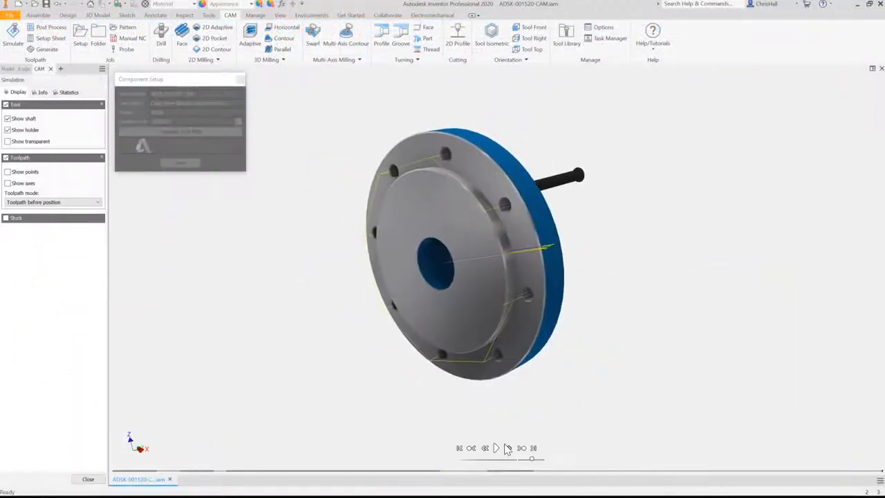
Play the flange toolpath simulation and place a section view on the valve drawing sheet
{"action": "left_click", "coordinate": [495, 448]}
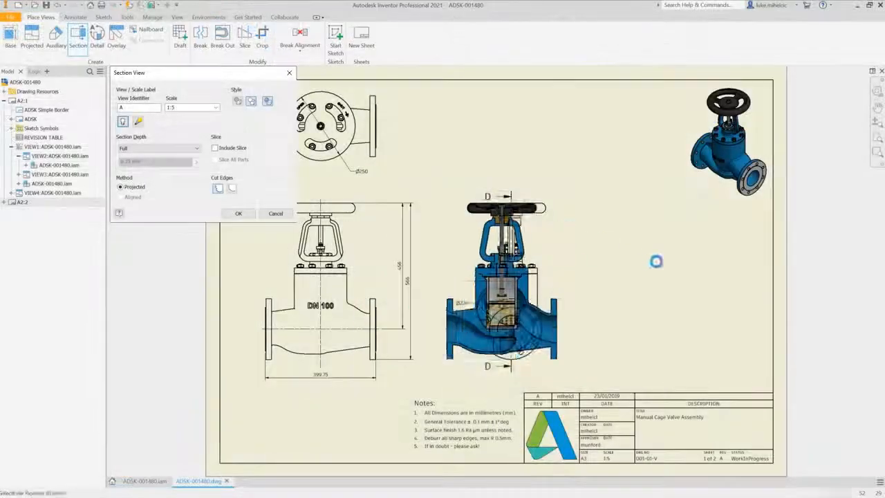
{"action": "left_click", "coordinate": [238, 213]}
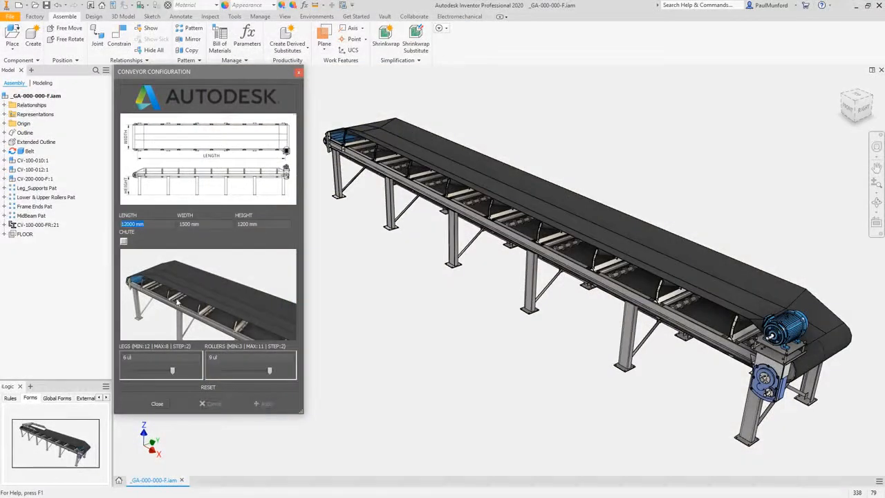
Write an If-Then block in the conveyor rule testing Length against 1500 mm
{"action": "left_click", "coordinate": [123, 241]}
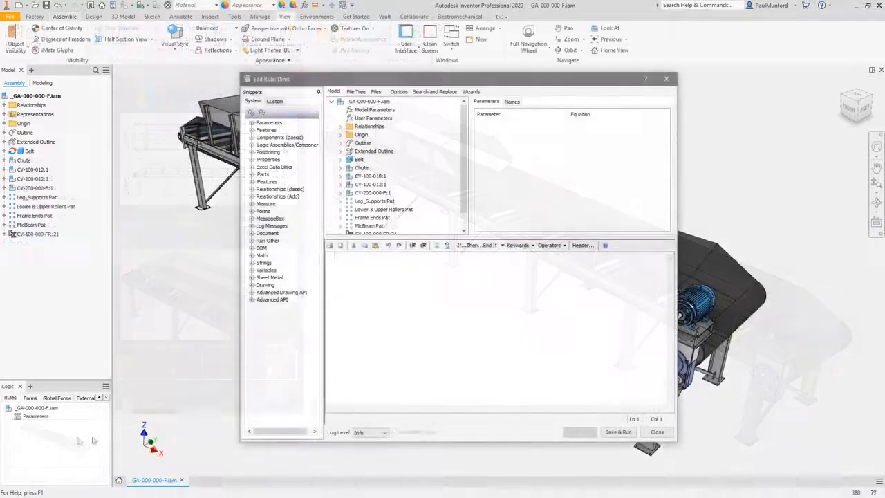
{"action": "left_click", "coordinate": [374, 118]}
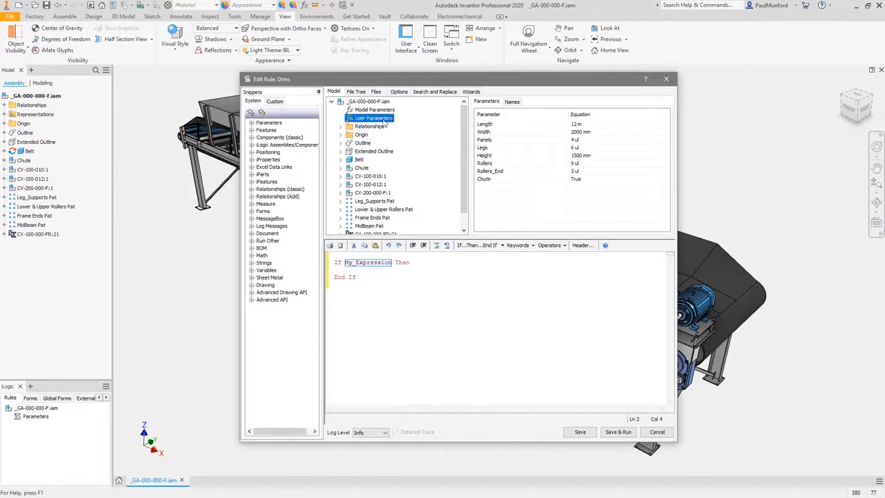
{"action": "left_click", "coordinate": [550, 245]}
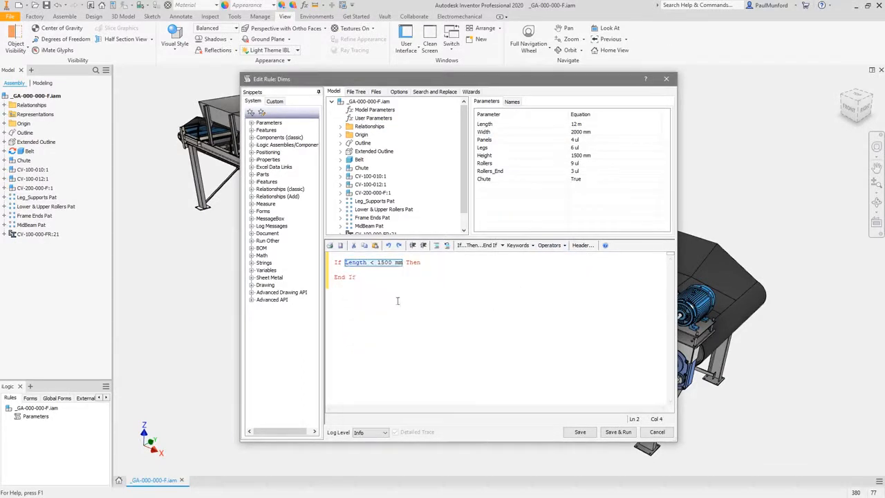
{"action": "type", "text": "Length = 1500 mm"}
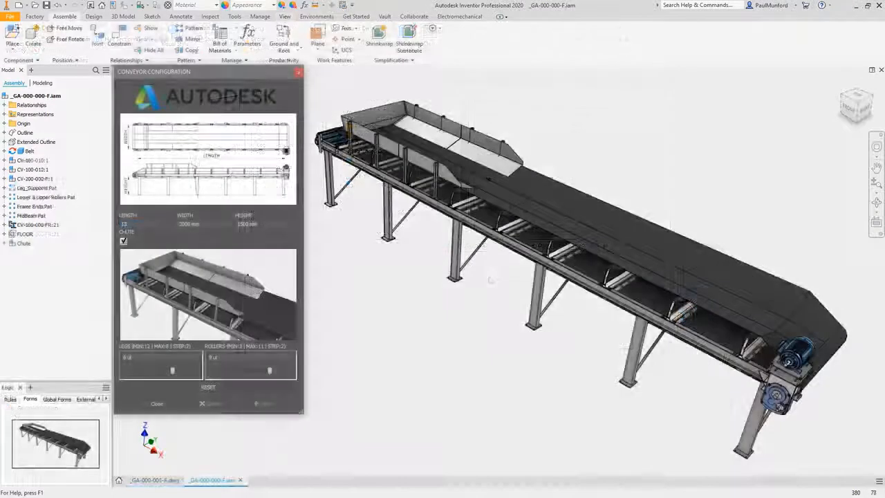
Save and run the rule, then apply the Conveyor Configuration so the chute appears
{"action": "left_click", "coordinate": [266, 403]}
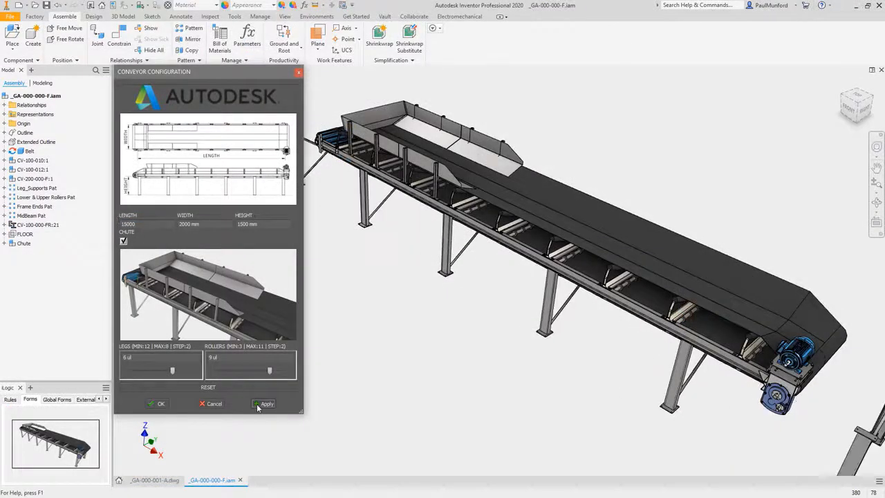
{"action": "left_click", "coordinate": [265, 404]}
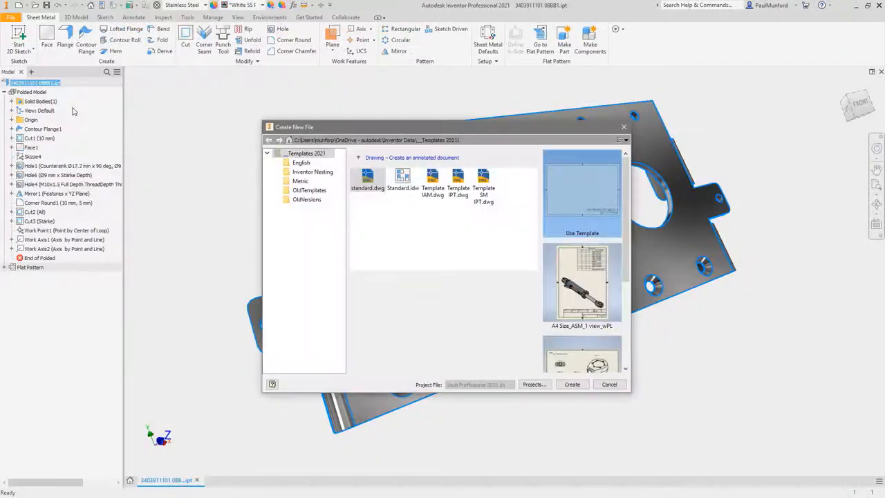
Create a new bracket drawing from the Template SM drawing in ADSK IPT SM A2 format
{"action": "left_click", "coordinate": [484, 180]}
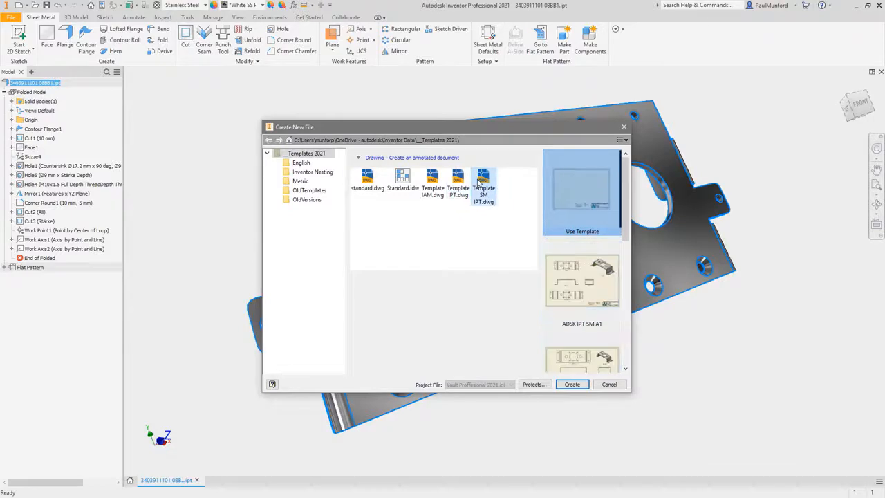
{"action": "scroll", "scroll_direction": "down", "scroll_amount": 3}
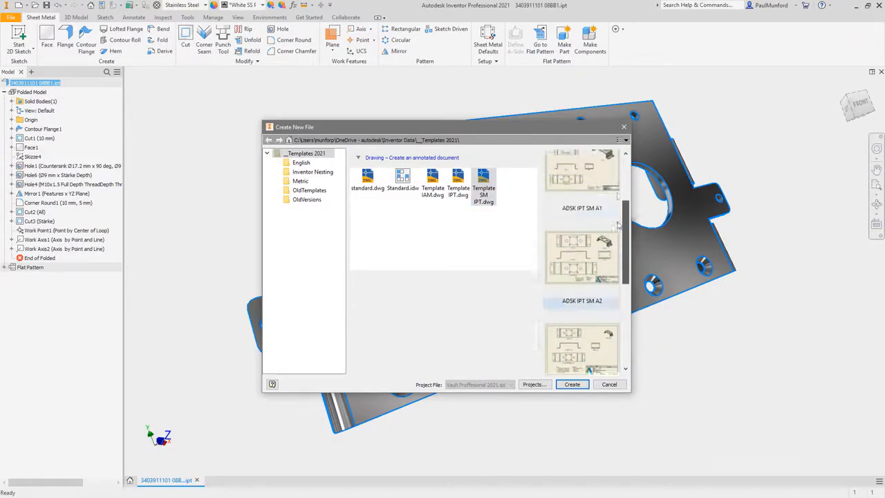
{"action": "left_click", "coordinate": [608, 385]}
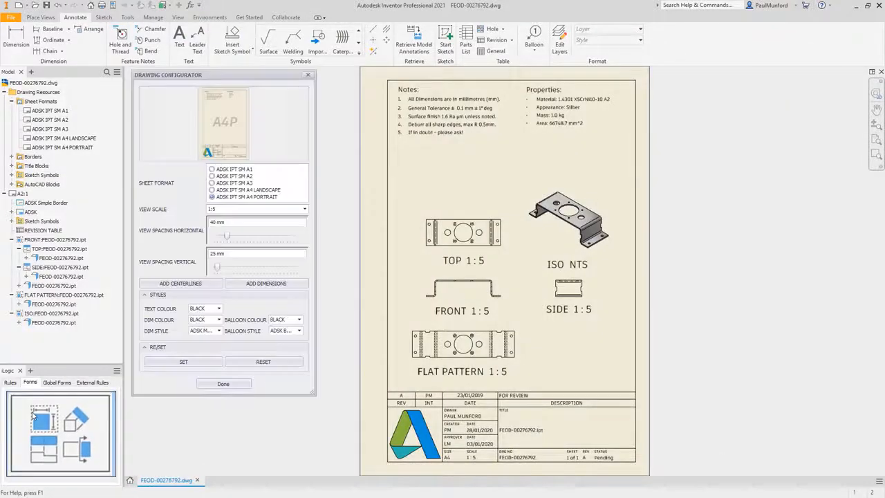
Set the Drawing Configurator Sheet Format to A3, then to ADSK IPT SM A2
{"action": "left_click", "coordinate": [213, 183]}
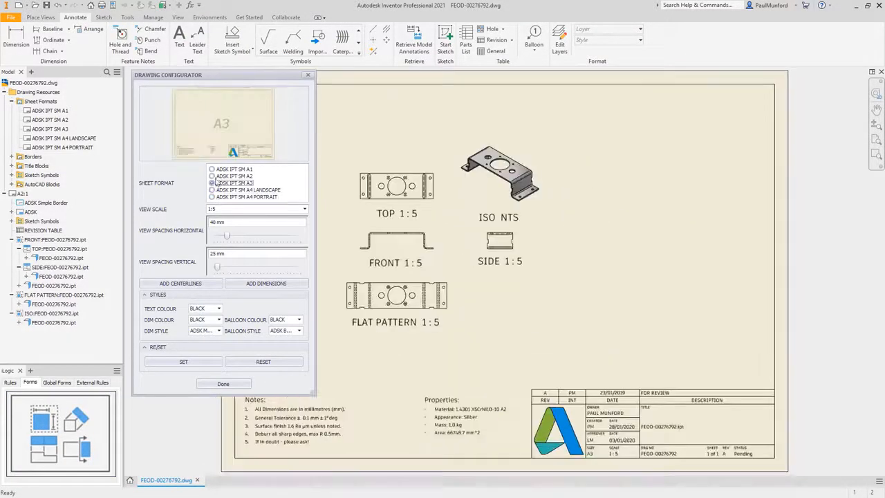
{"action": "left_click", "coordinate": [213, 177]}
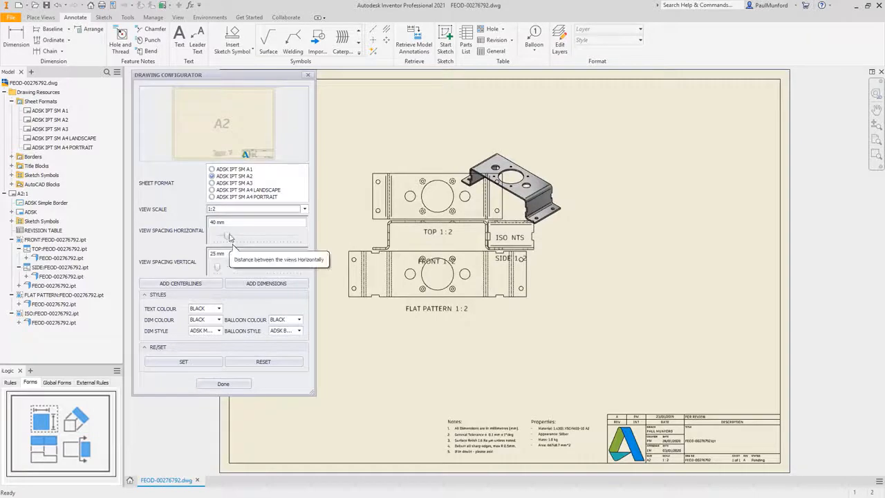